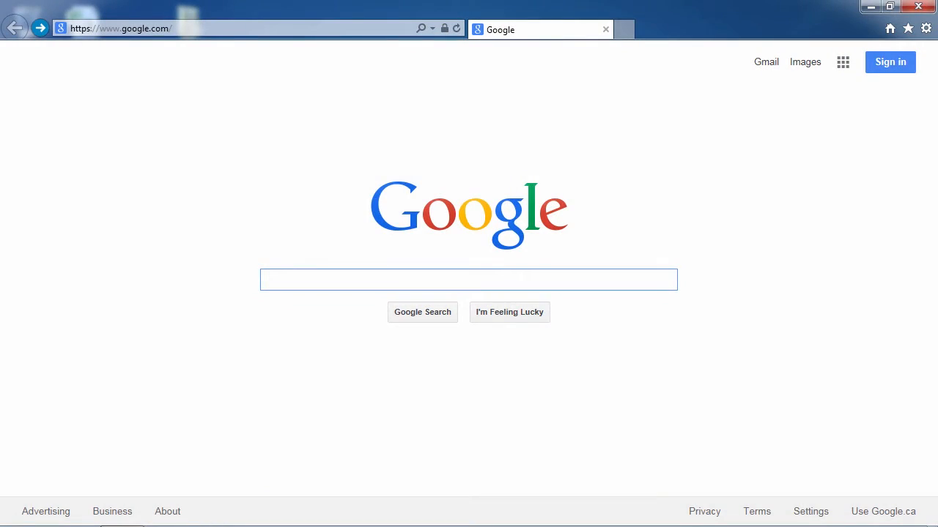
# Go to erasedata.net, download the PC Privacy Shield installer and run the setup file.
pyautogui.click(469, 280)
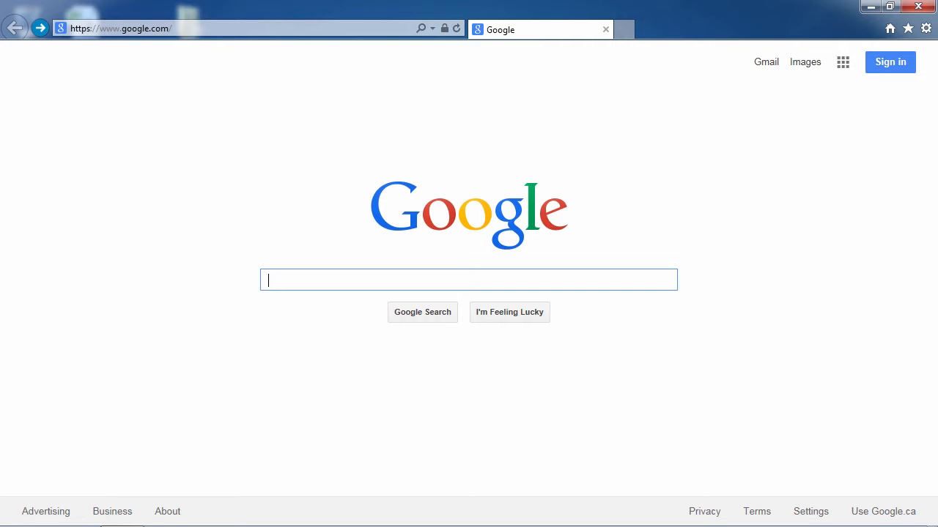
pyautogui.moveTo(792, 261)
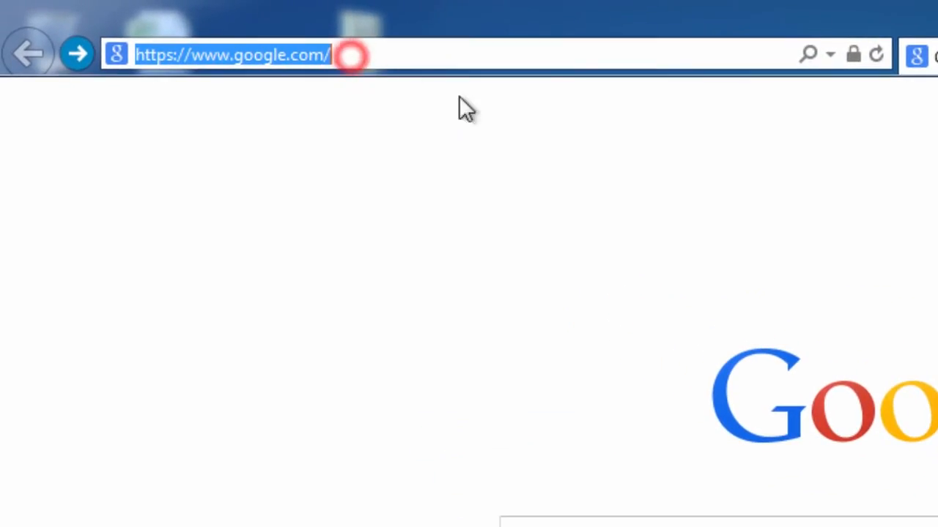
pyautogui.write('erasedata.net/')
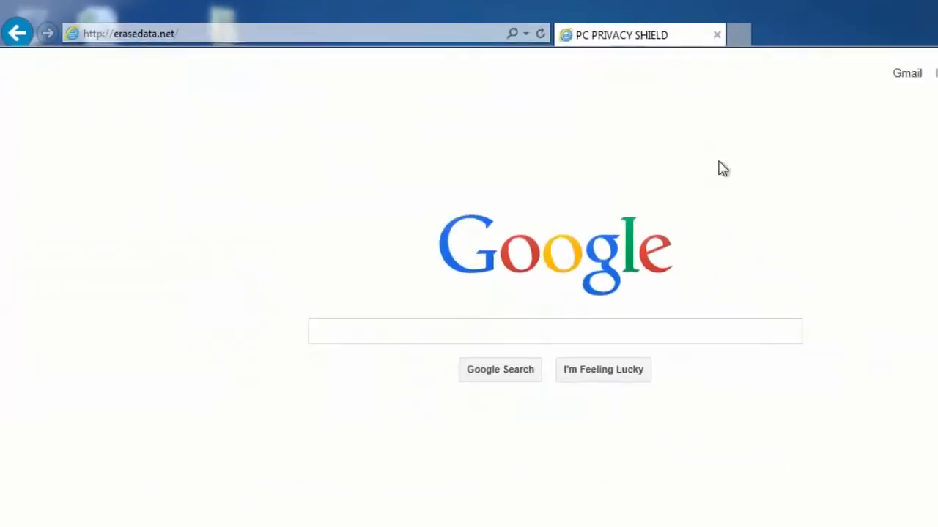
pyautogui.click(621, 35)
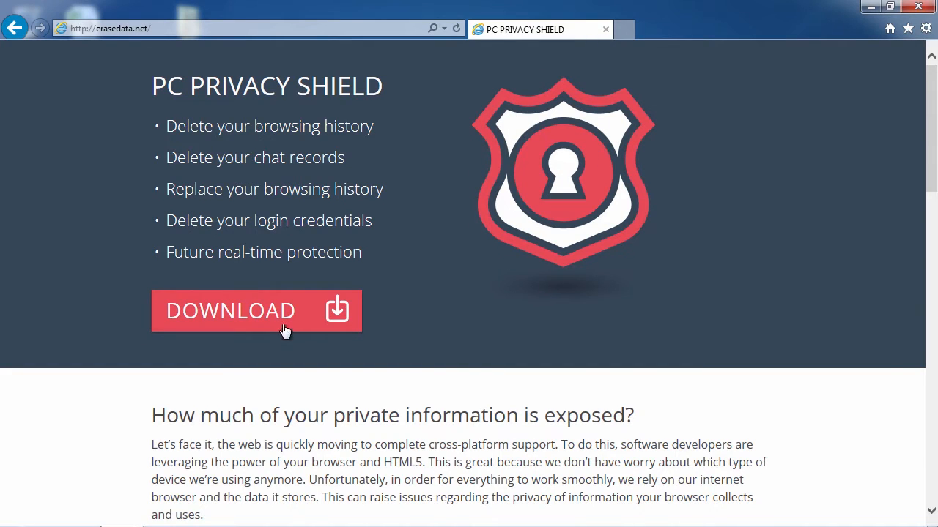
pyautogui.click(228, 310)
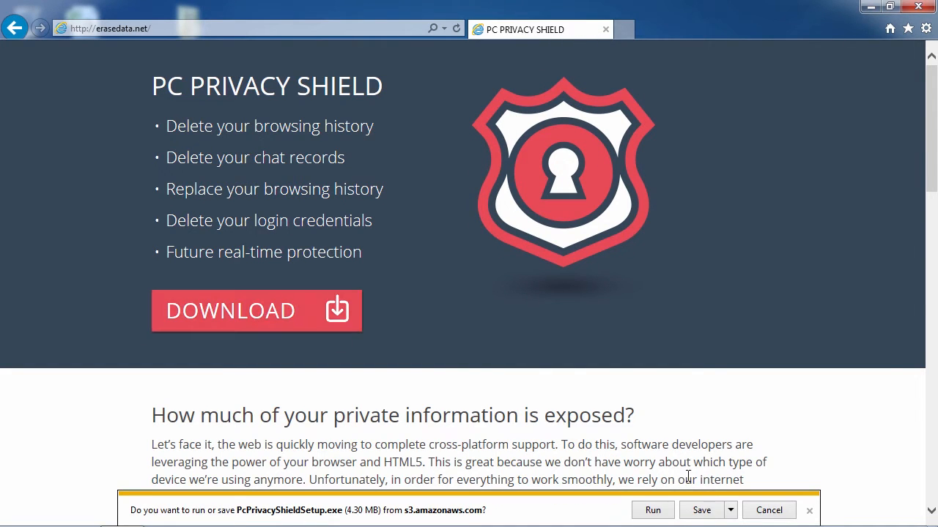
pyautogui.click(701, 510)
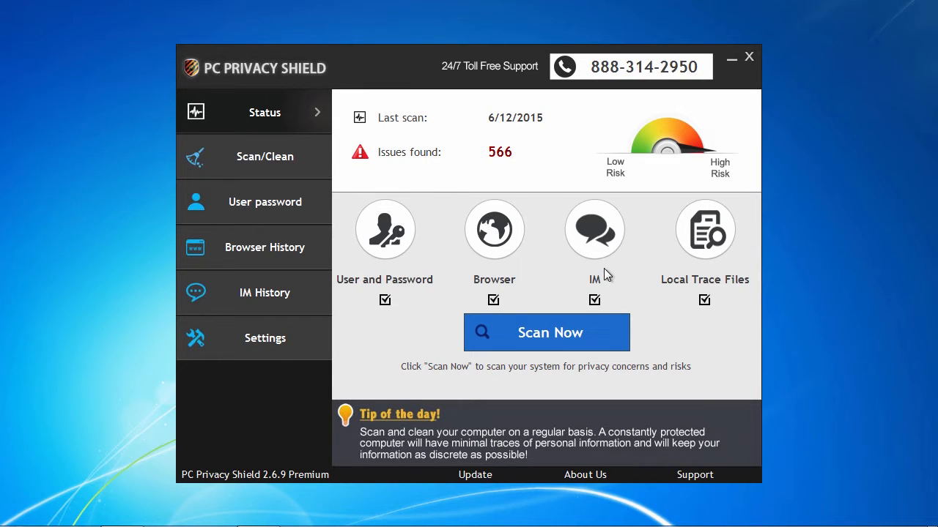
pyautogui.moveTo(557, 183)
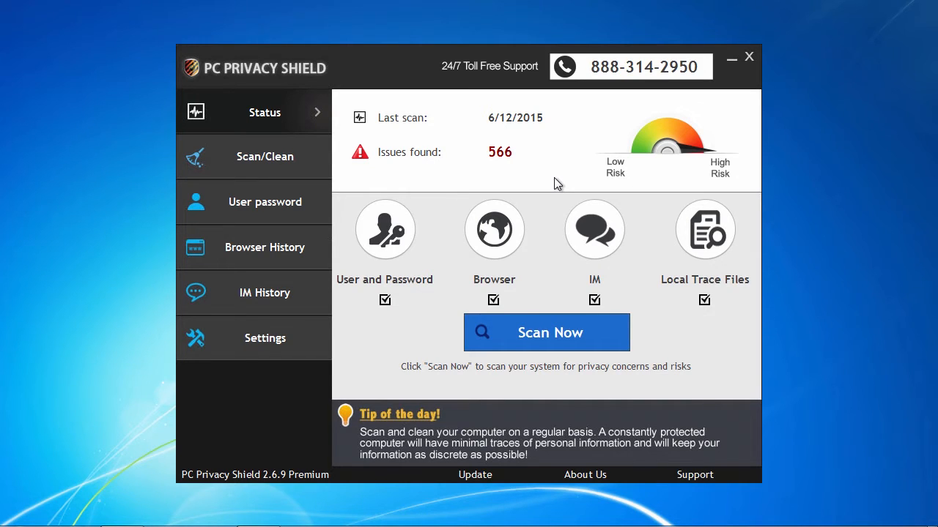
pyautogui.moveTo(380, 185)
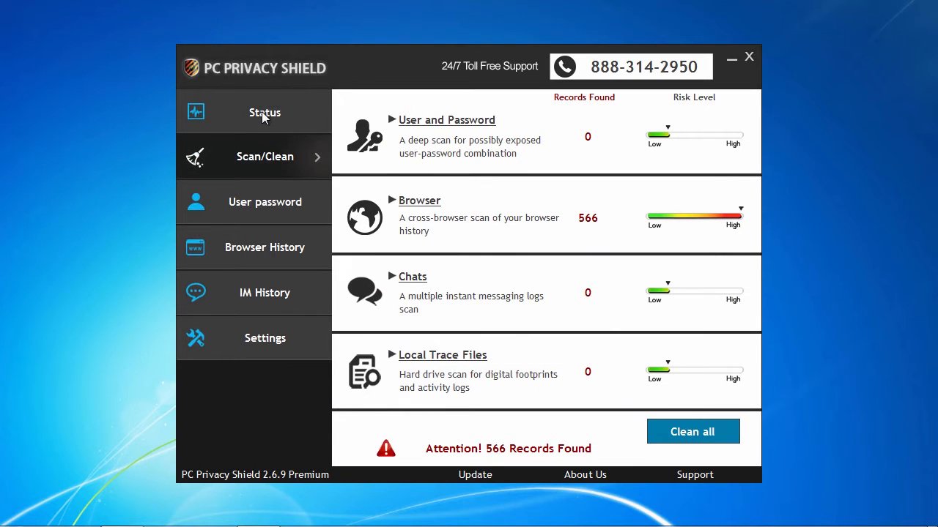
pyautogui.click(264, 111)
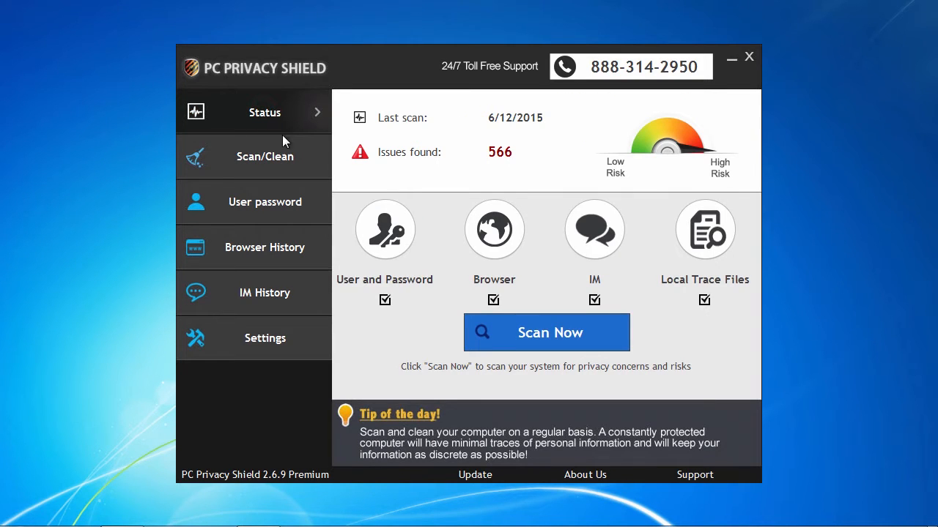
pyautogui.moveTo(557, 348)
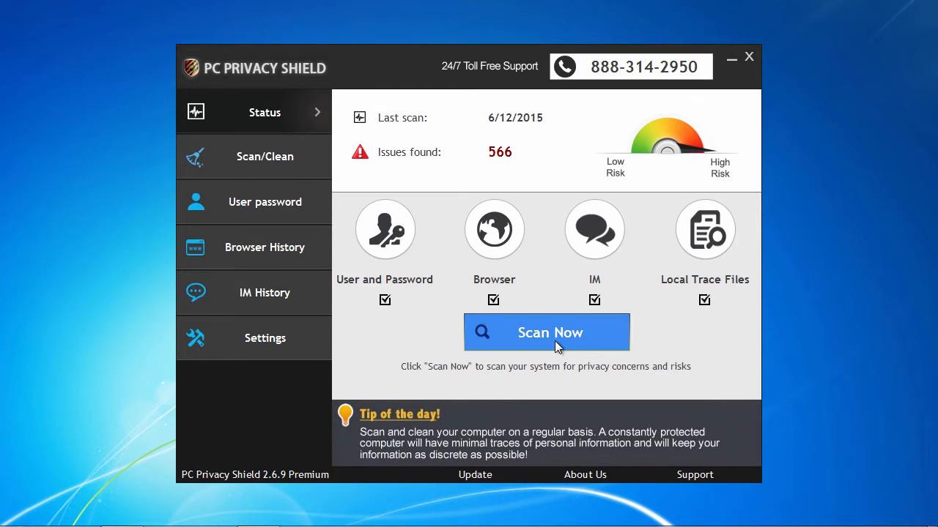
# Start a new scan (1861 records found), glance at User passwords, and return to Scan/Clean.
pyautogui.click(545, 332)
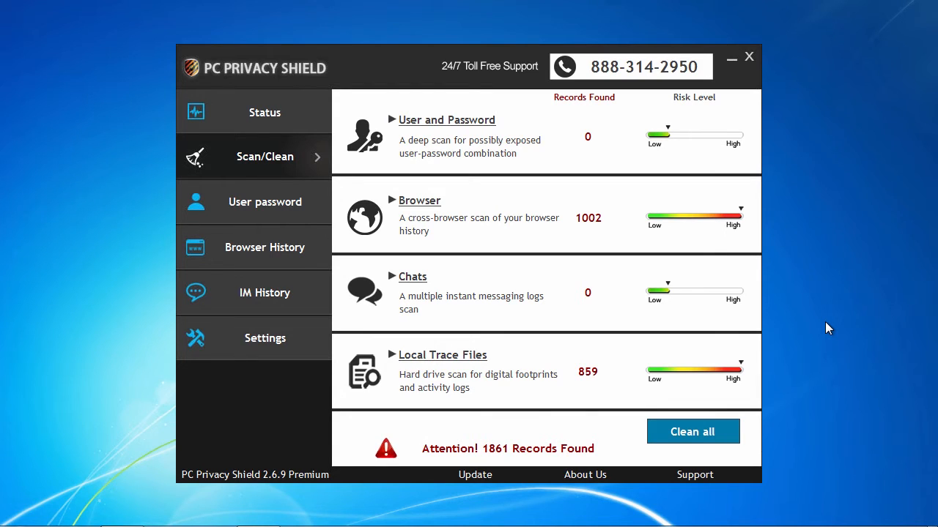
pyautogui.moveTo(449, 177)
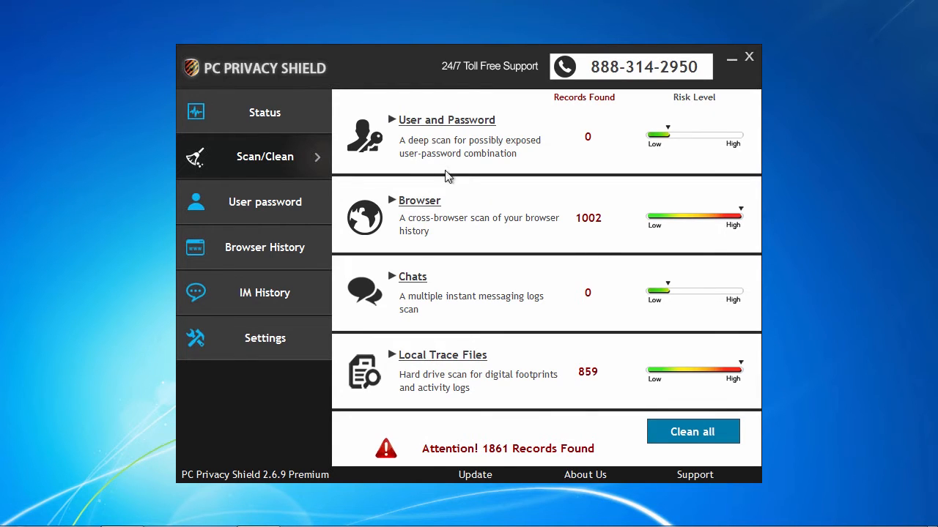
pyautogui.click(264, 202)
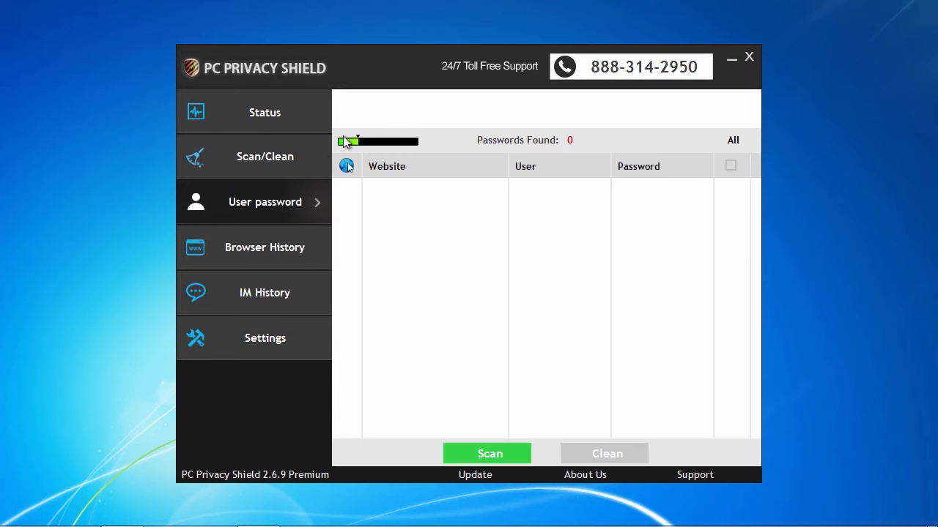
pyautogui.click(264, 156)
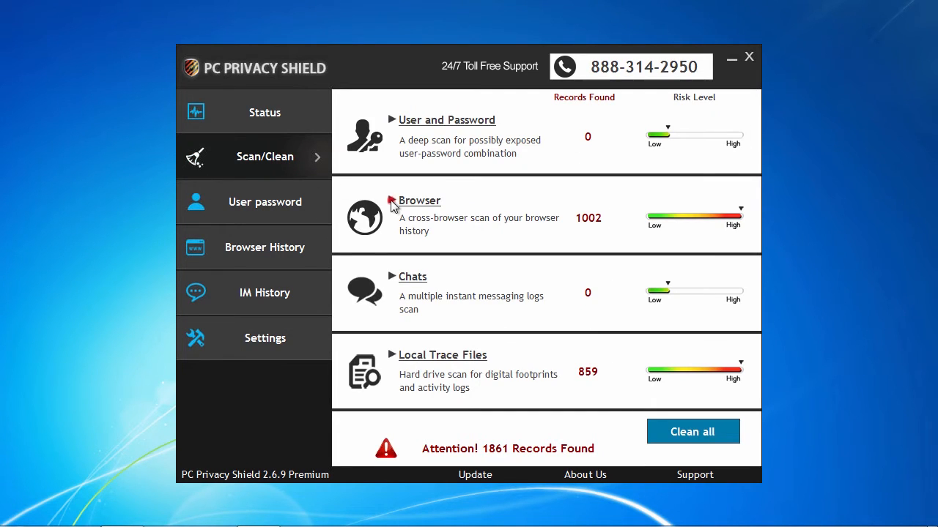
# Expand the Browser records breakdown, toggle IE Cookies off and back on, then show Browser History.
pyautogui.click(393, 201)
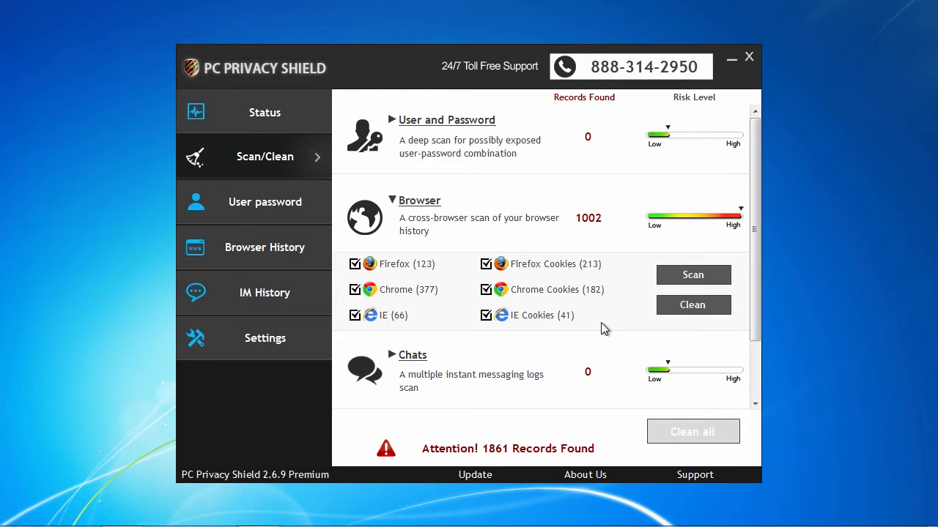
pyautogui.moveTo(495, 342)
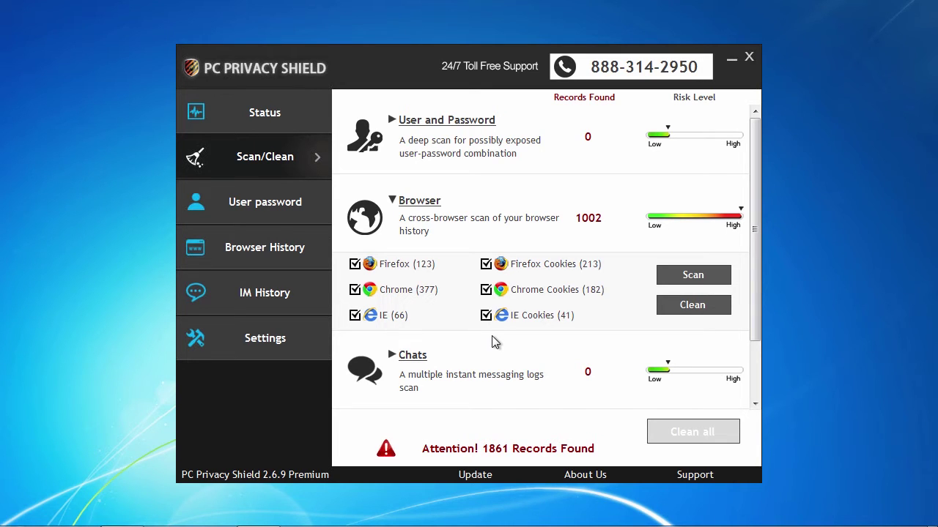
pyautogui.click(487, 315)
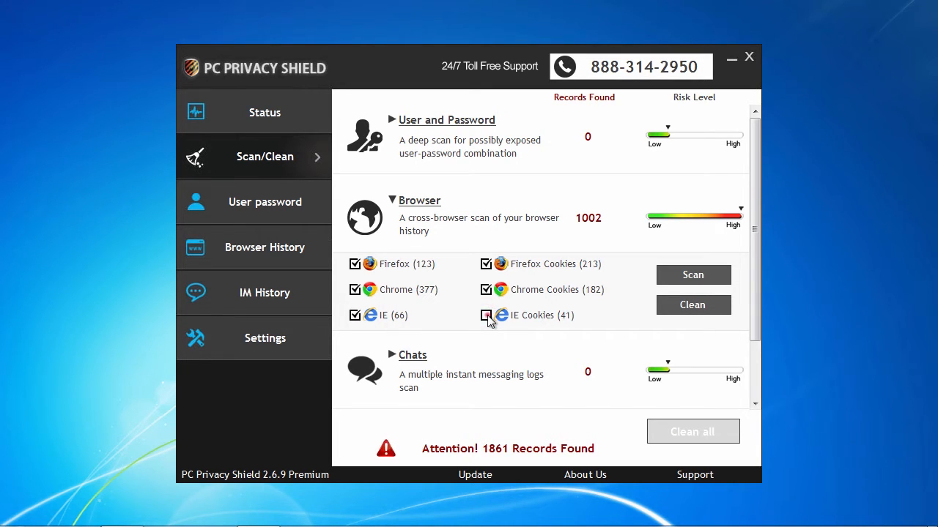
pyautogui.click(486, 315)
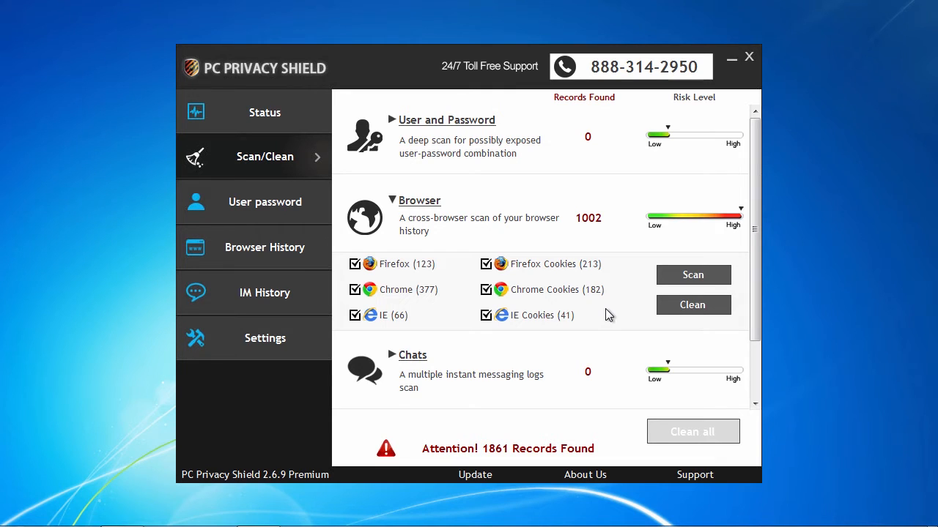
pyautogui.click(264, 246)
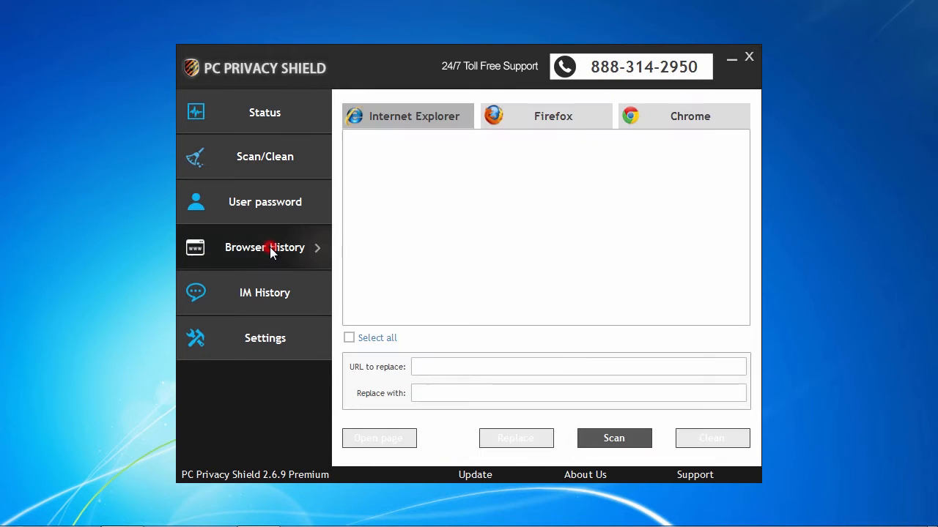
# Browse the Internet Explorer and Firefox history lists, marking a single elance.com entry.
pyautogui.click(612, 437)
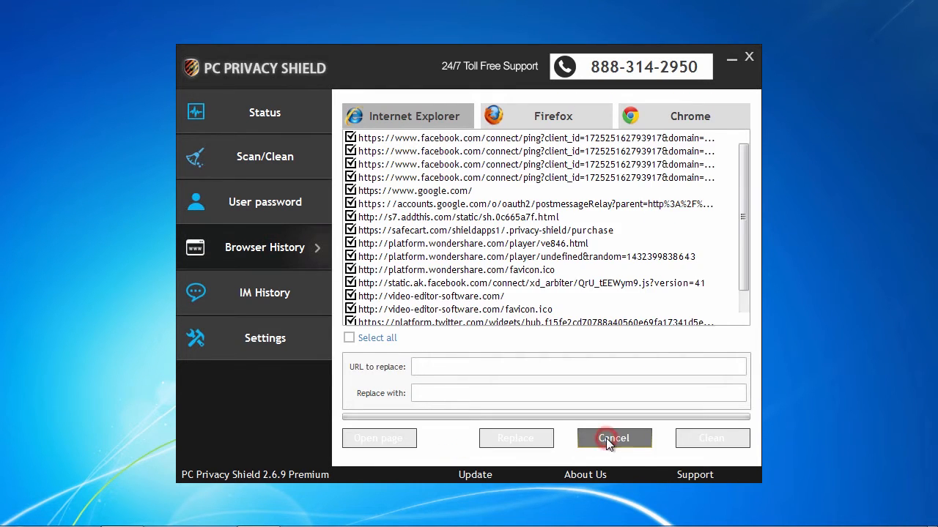
pyautogui.click(612, 438)
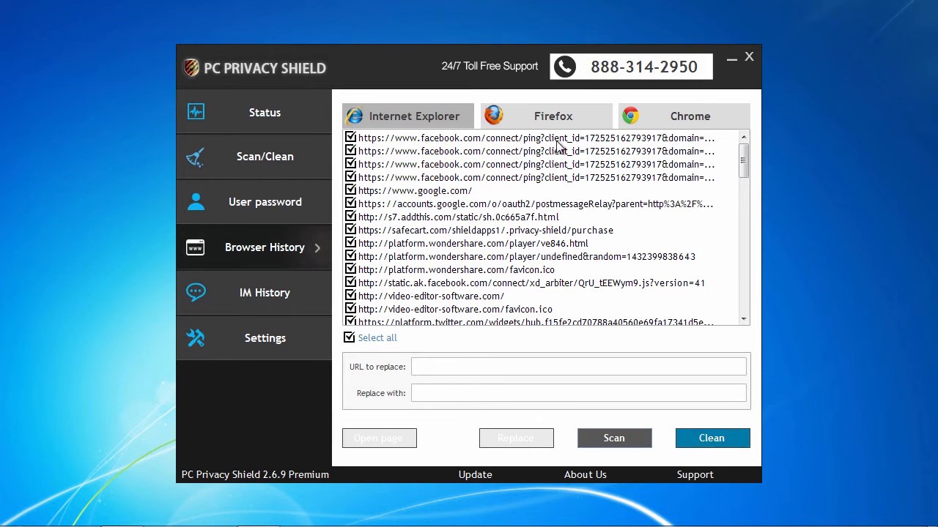
pyautogui.click(612, 438)
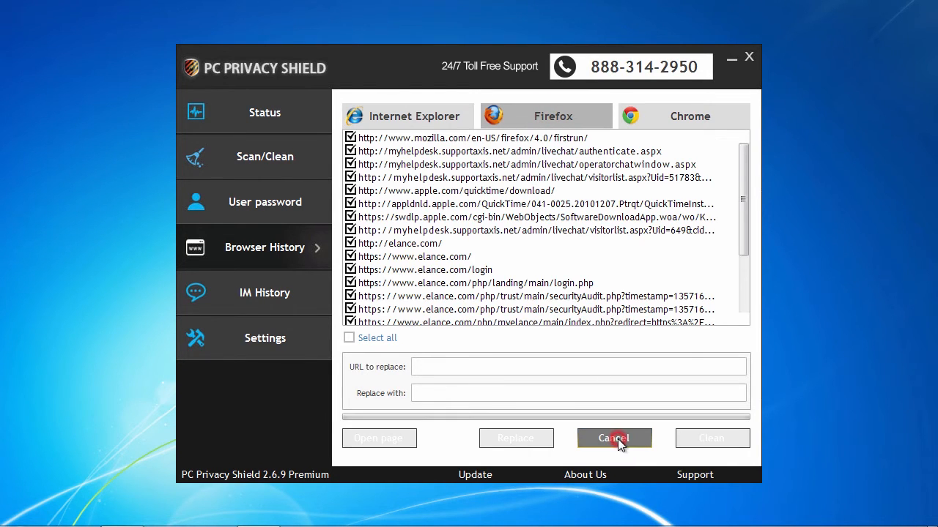
pyautogui.click(614, 439)
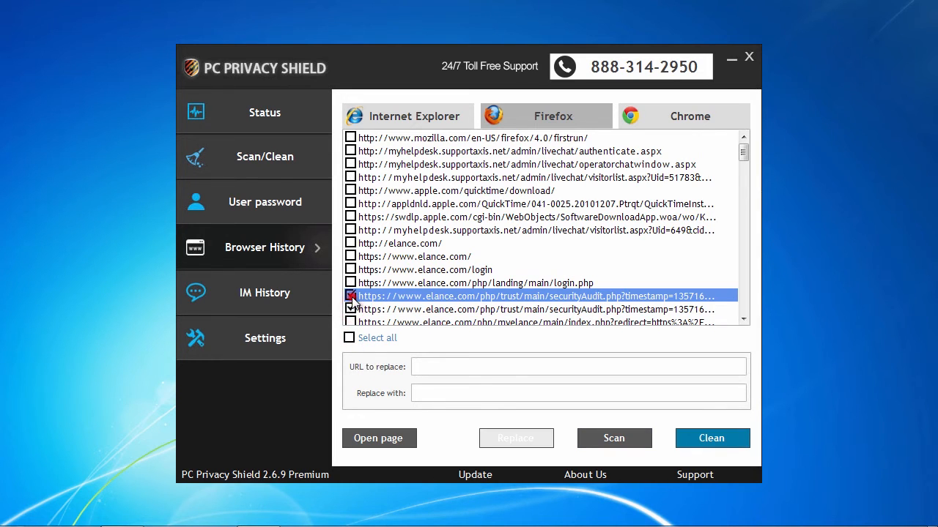
pyautogui.click(352, 296)
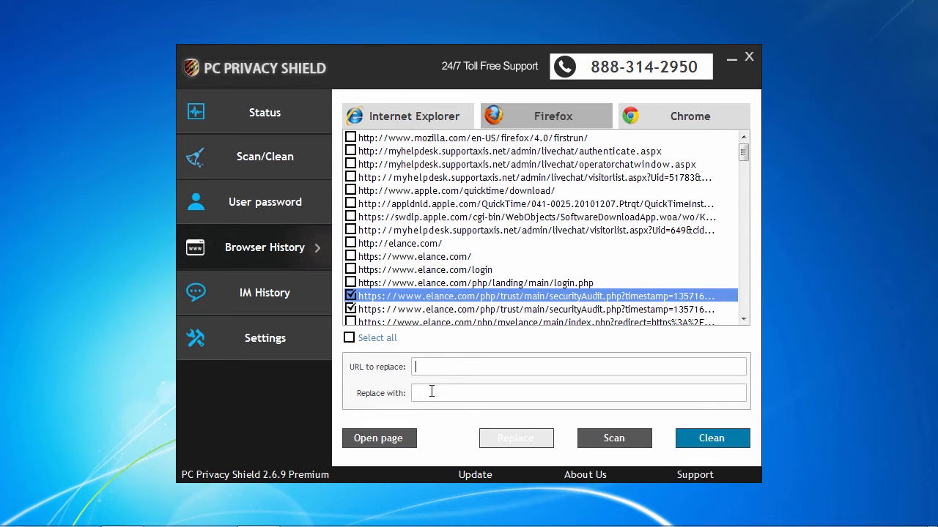
pyautogui.click(349, 337)
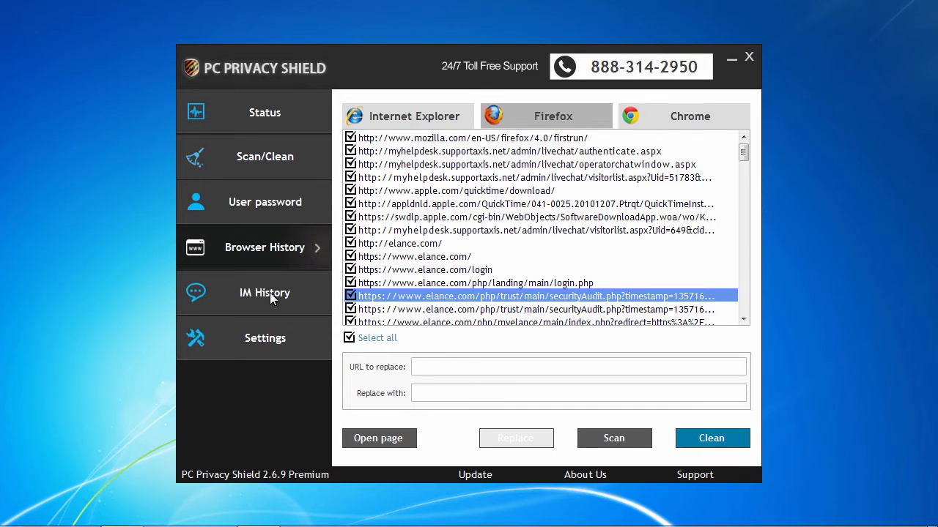
# Show the IM History page, where every messenger lists 0 records.
pyautogui.click(264, 293)
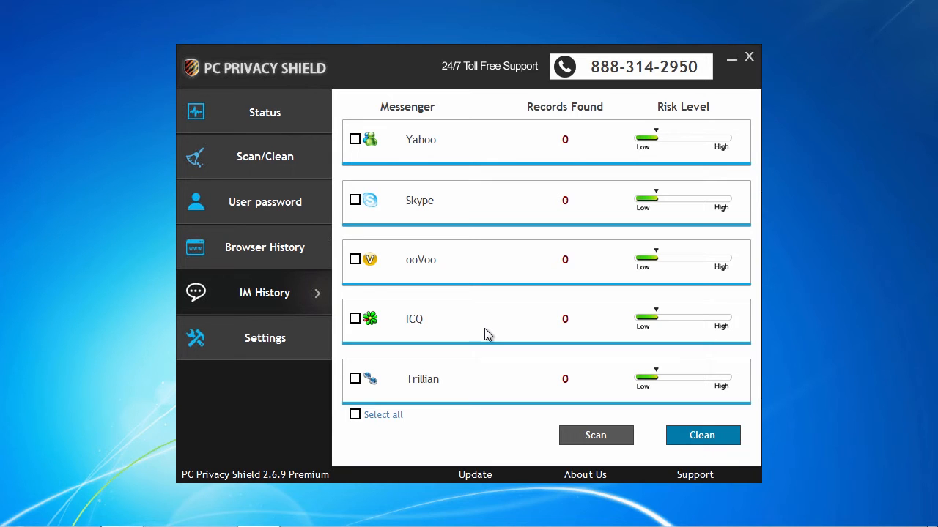
pyautogui.moveTo(486, 352)
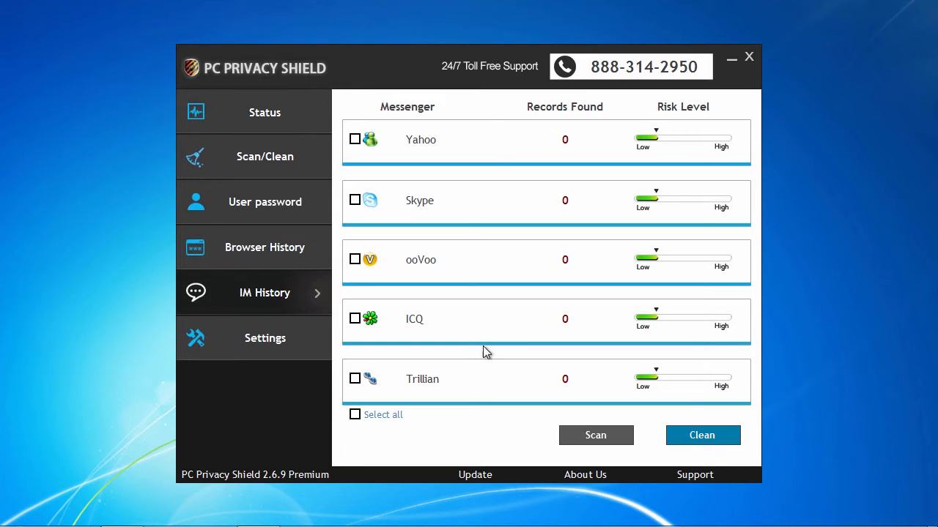
pyautogui.moveTo(288, 352)
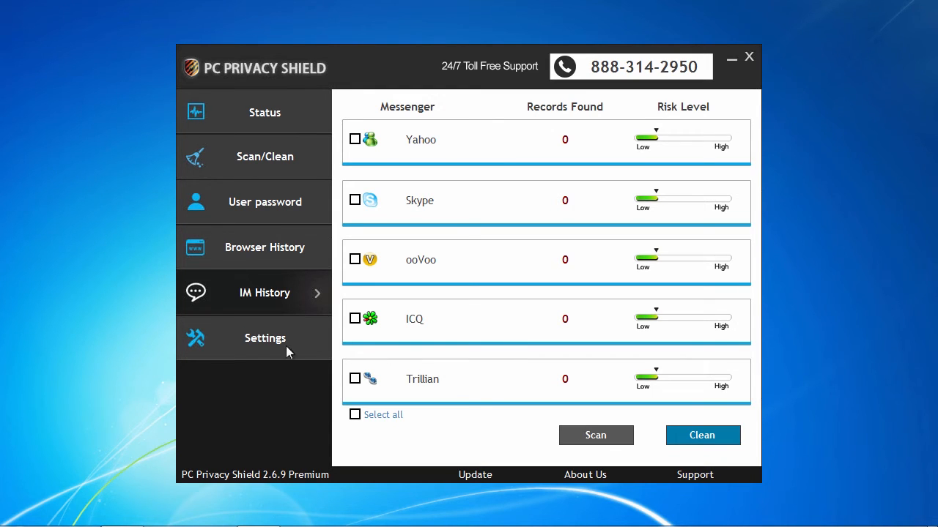
# Review the Scan areas checklist in Settings and return to the General options.
pyautogui.click(263, 337)
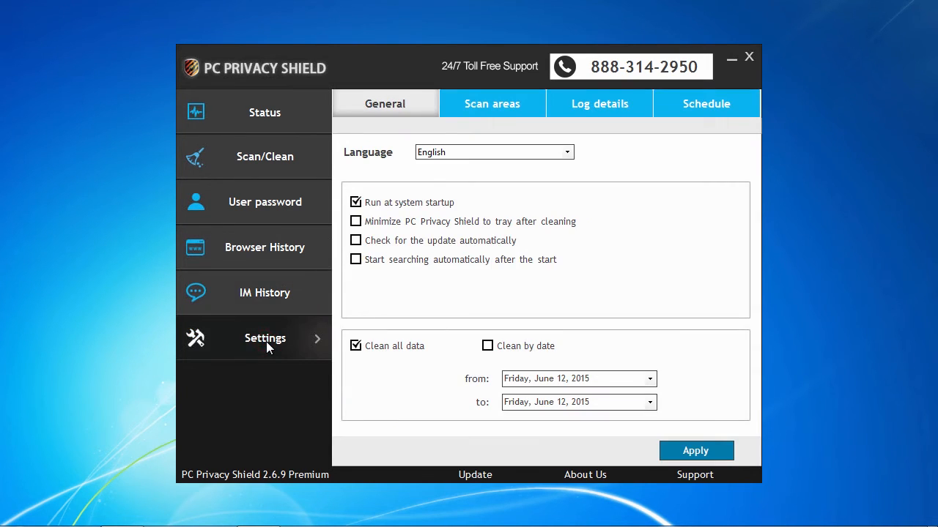
pyautogui.moveTo(451, 198)
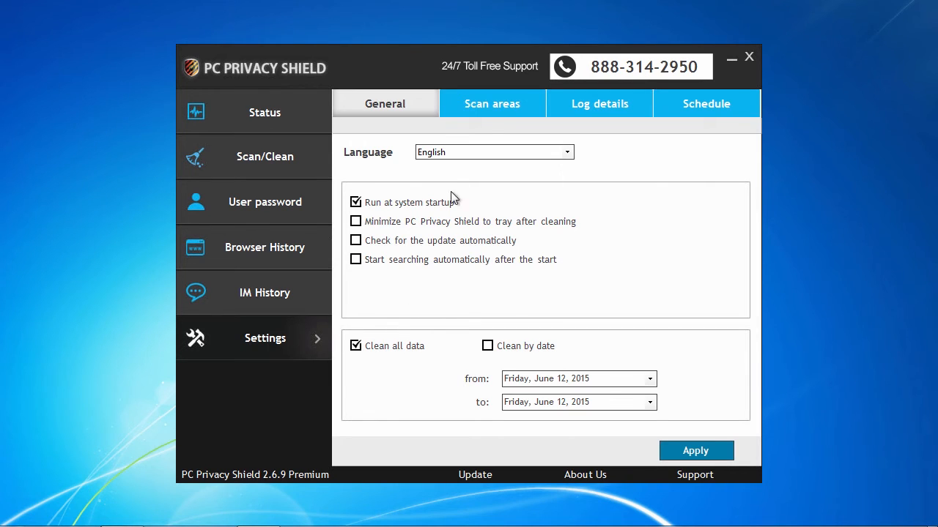
pyautogui.click(492, 102)
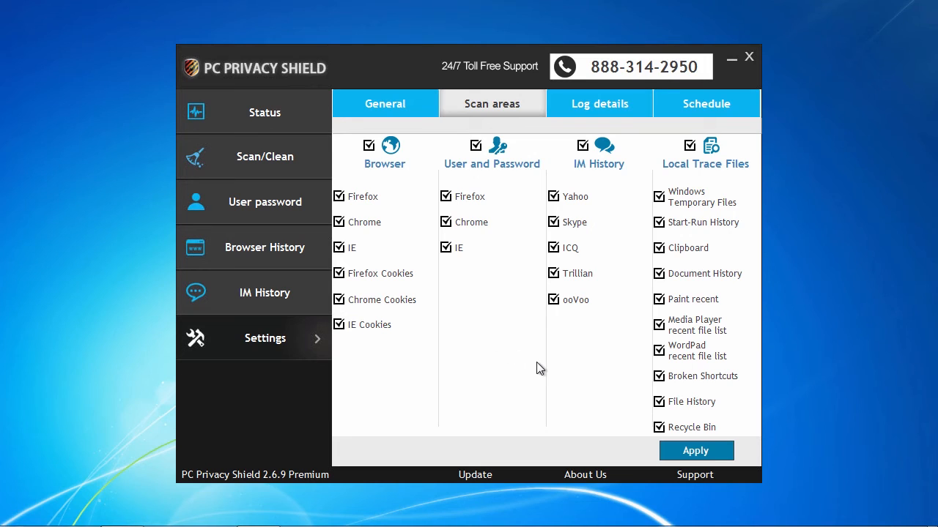
pyautogui.moveTo(413, 129)
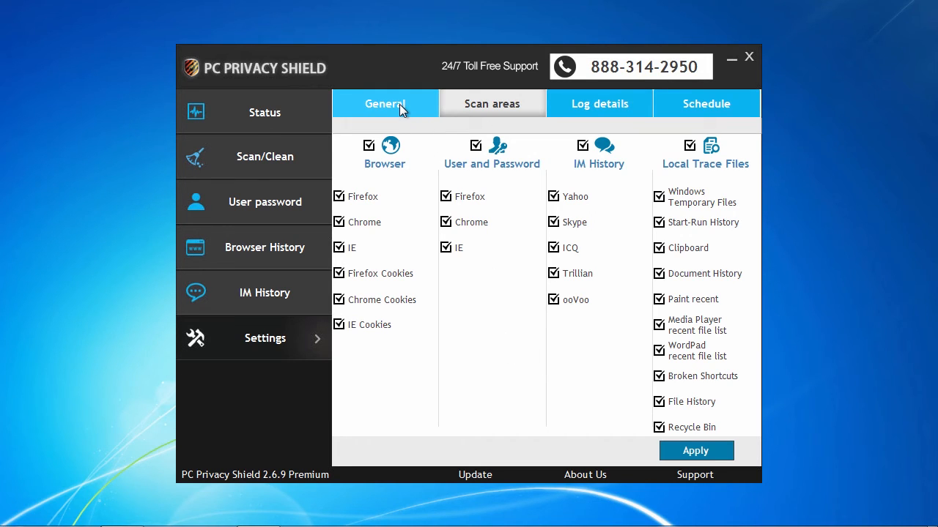
pyautogui.click(384, 103)
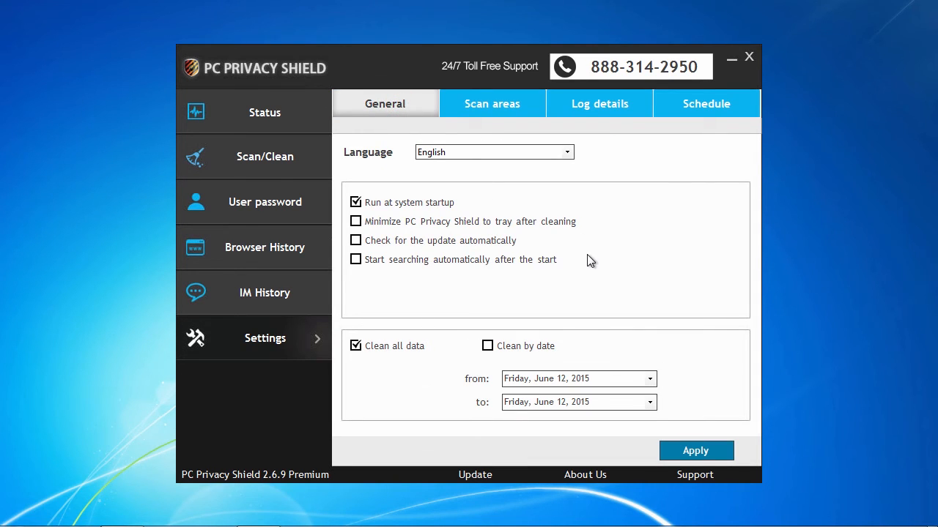
pyautogui.moveTo(564, 267)
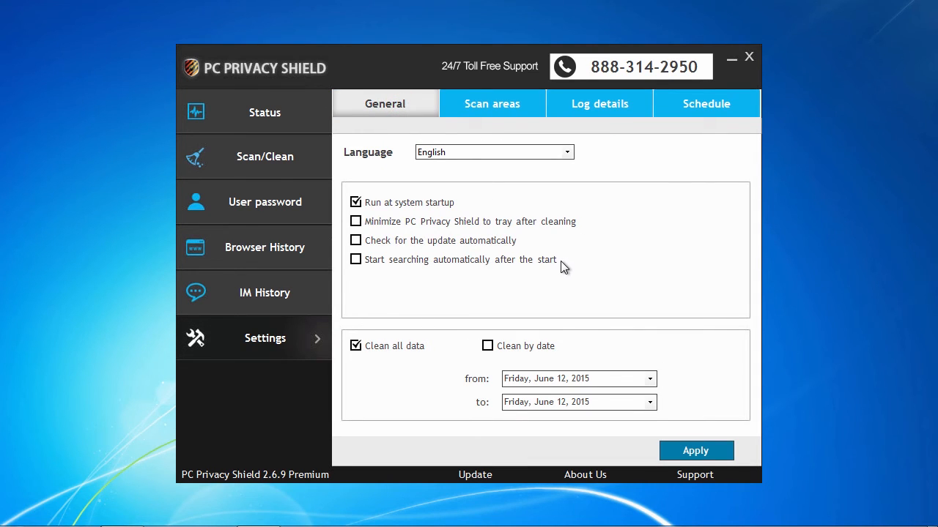
pyautogui.moveTo(323, 188)
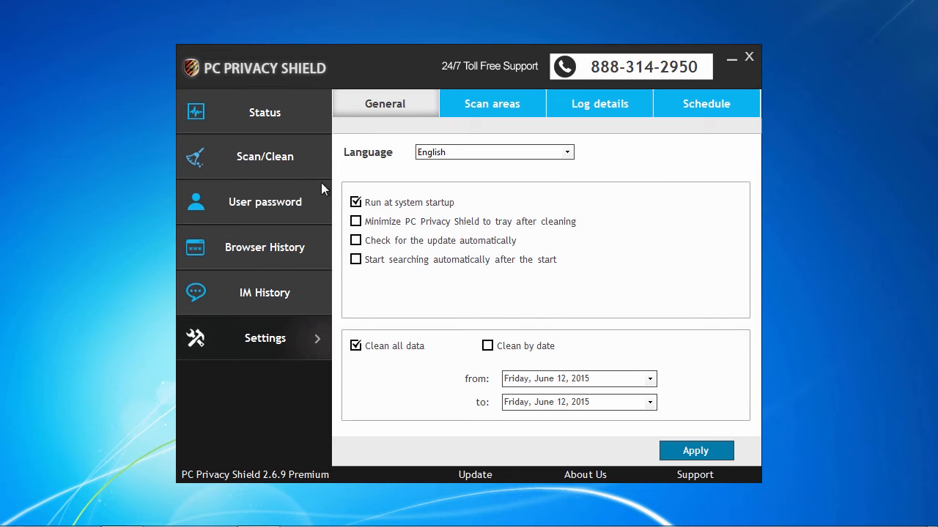
# Back on Scan/Clean, expand Local Trace Files and toggle Recycle Bin on and off, leaving it unselected.
pyautogui.click(264, 155)
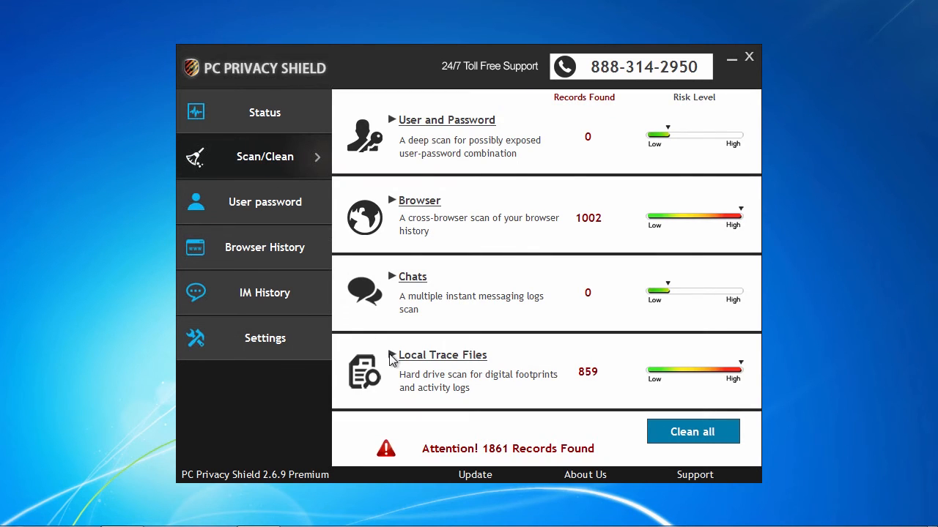
pyautogui.click(443, 355)
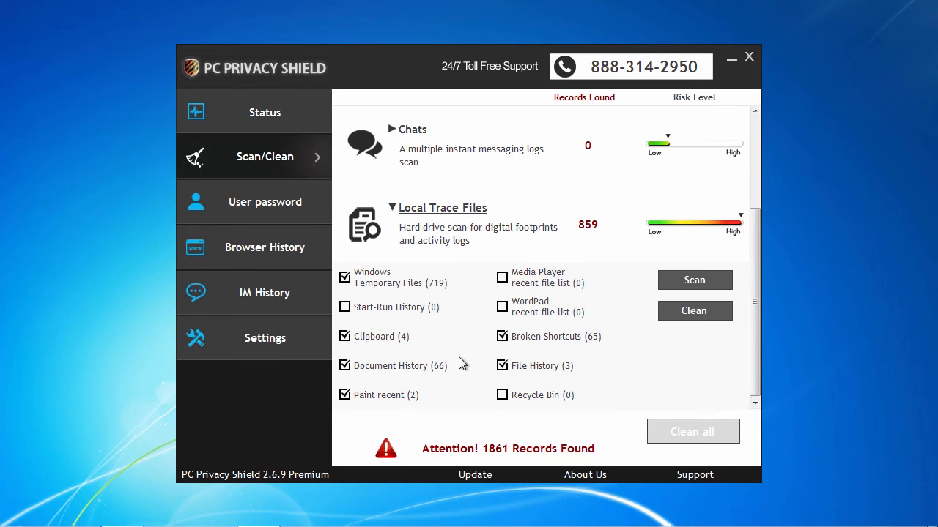
pyautogui.moveTo(501, 408)
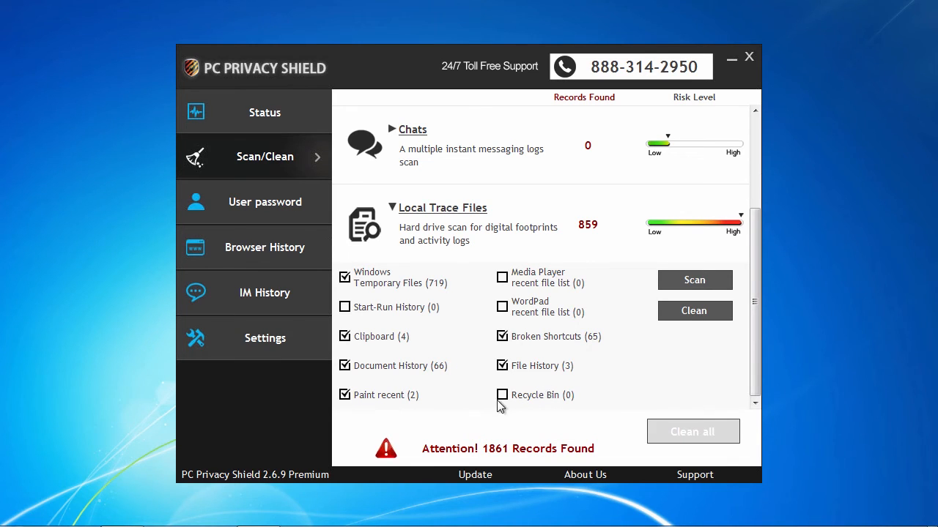
pyautogui.click(502, 396)
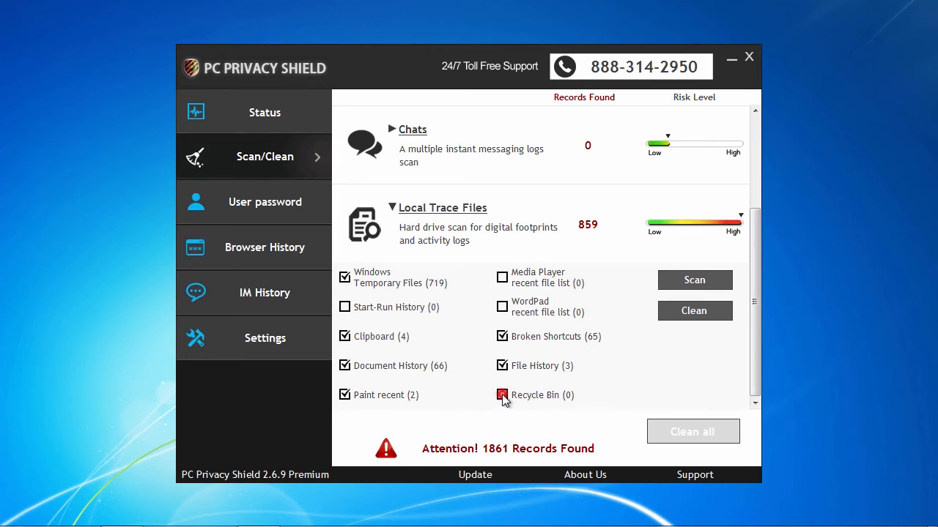
pyautogui.click(502, 395)
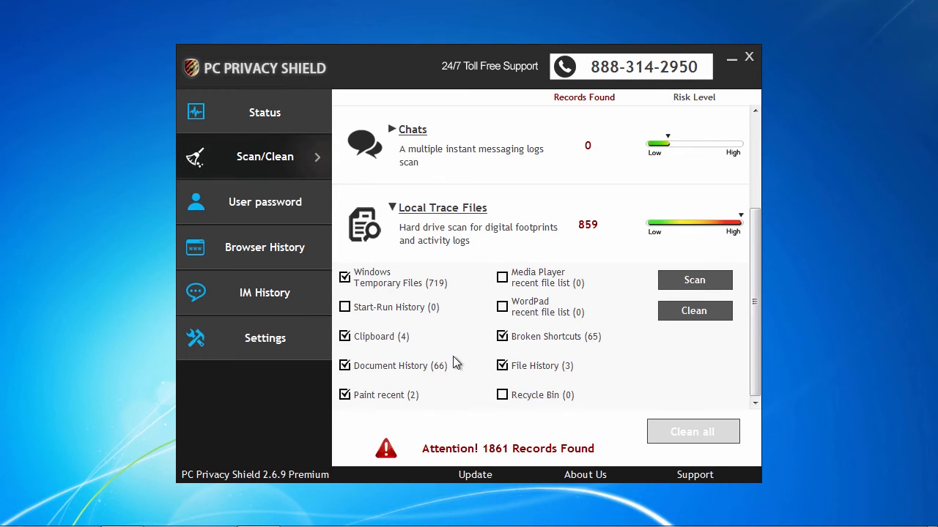
pyautogui.moveTo(577, 367)
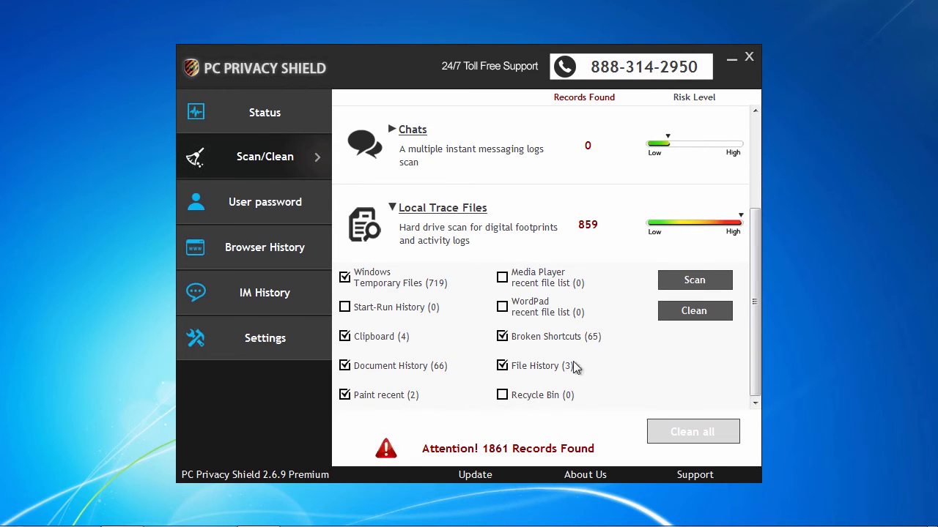
pyautogui.moveTo(694, 310)
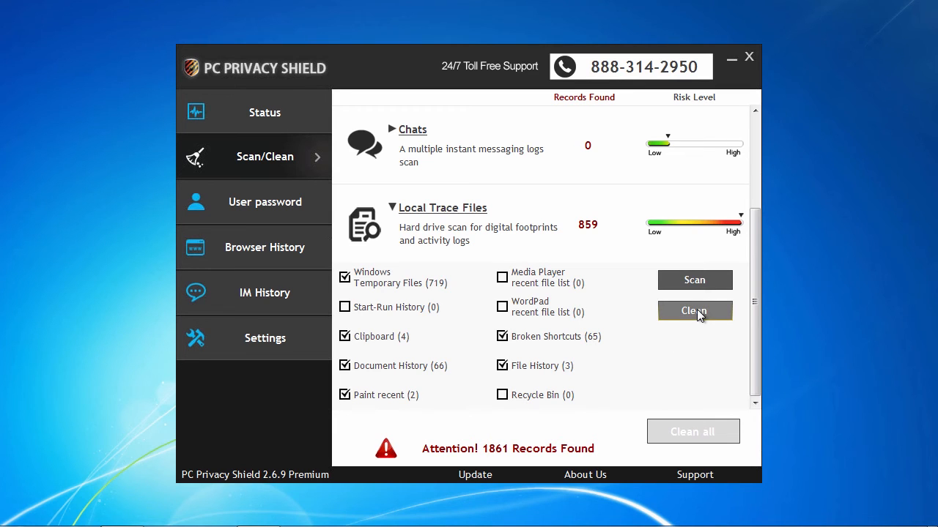
pyautogui.moveTo(275, 150)
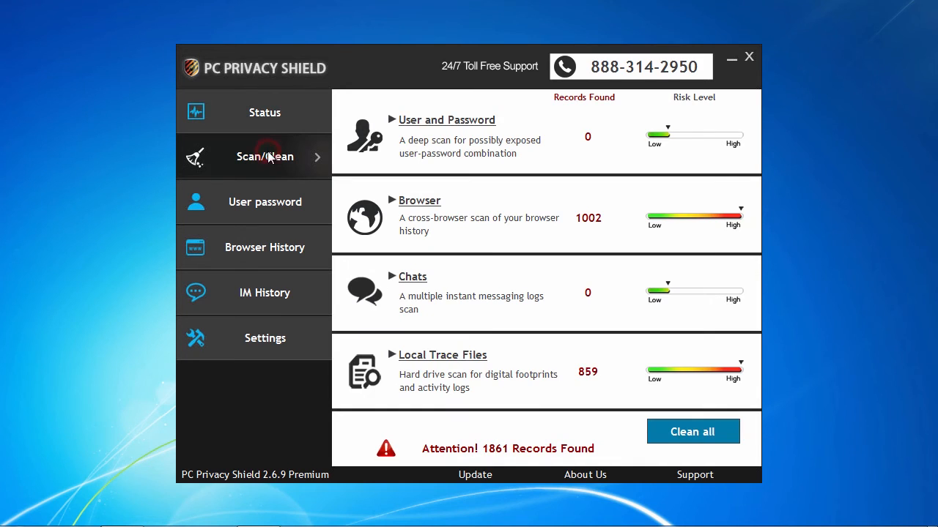
# Clean all 1861 found records and confirm the clean in the dialog.
pyautogui.click(692, 431)
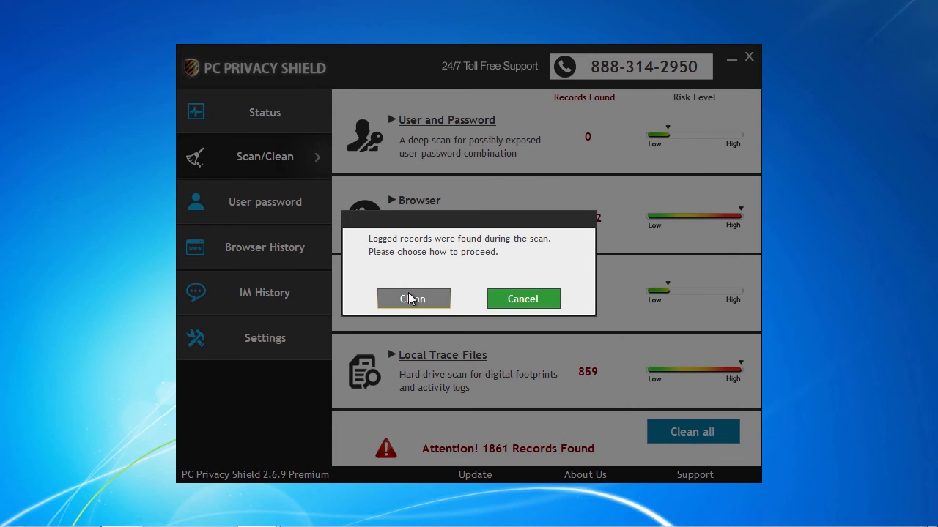
pyautogui.click(413, 299)
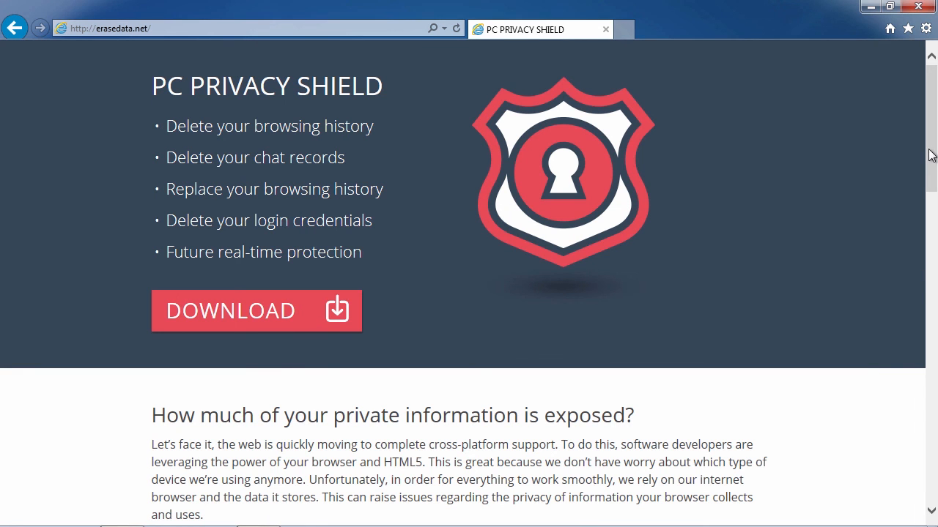
# Scroll down the erasedata.net page to the PC Privacy Shield Features section.
pyautogui.scroll(-3)
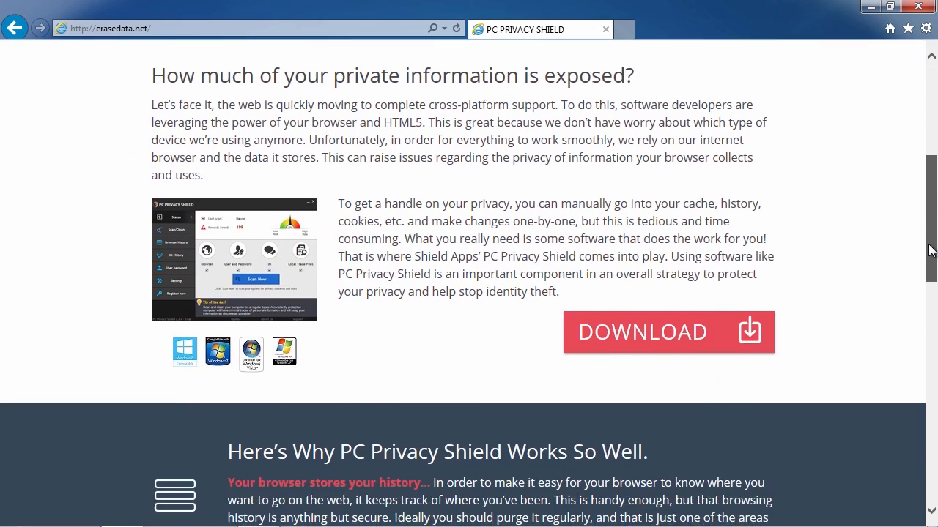
pyautogui.scroll(-3)
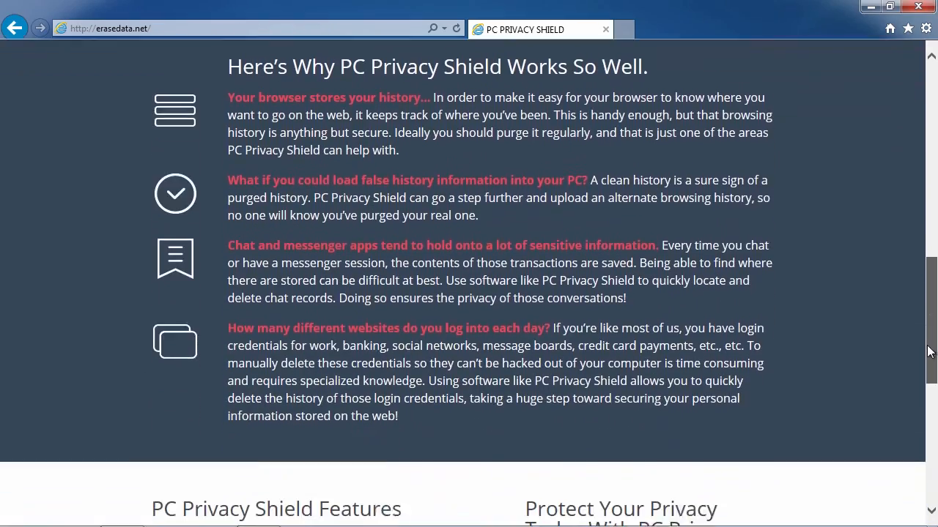
pyautogui.scroll(-3)
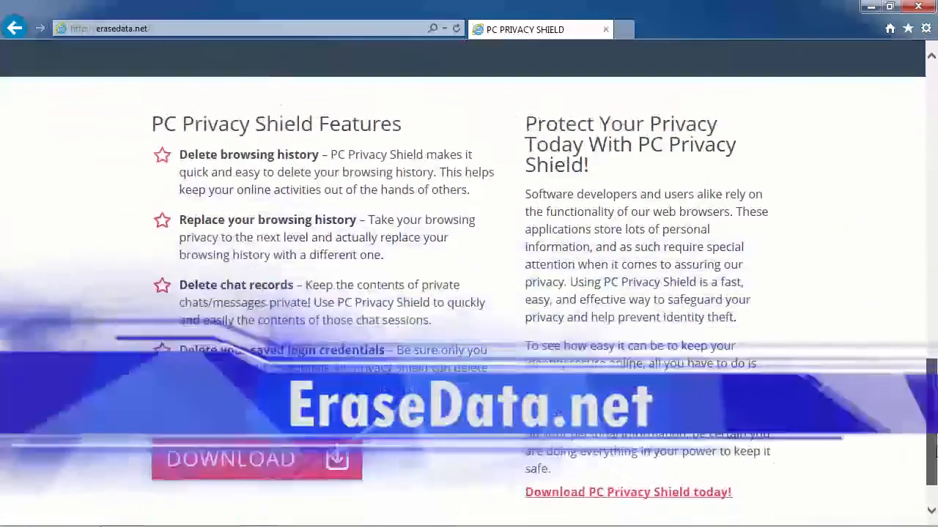